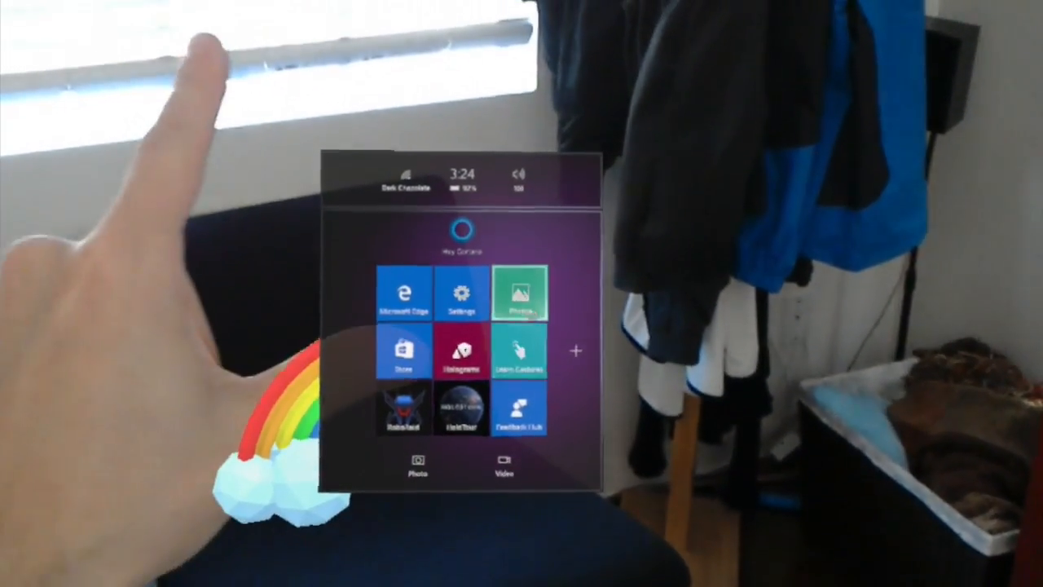
Step: Launch Photos from the Start menu to view the rainbow hologram picture
left_click(520, 293)
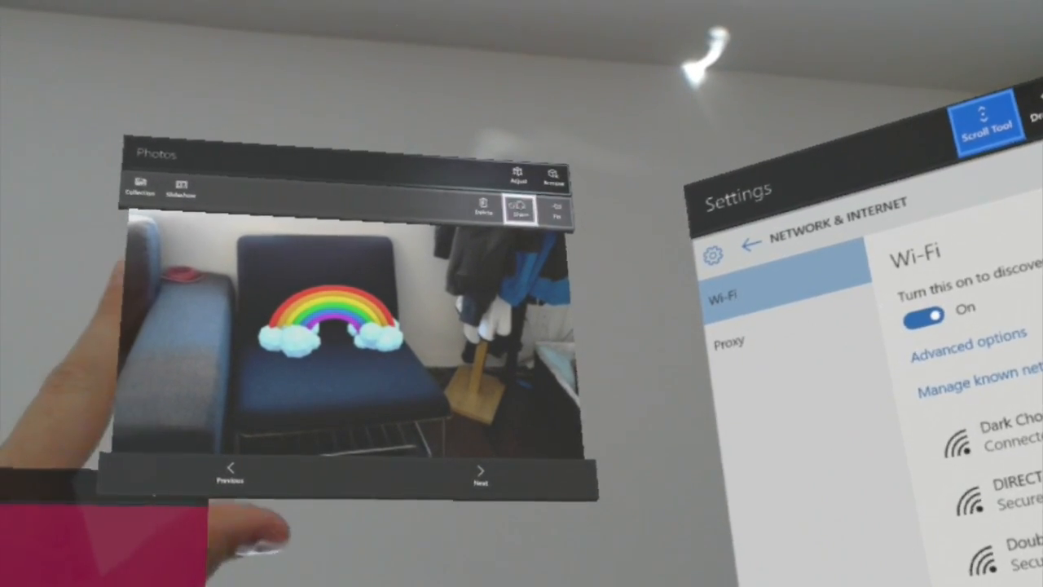
Step: Return to Start and bring up the all-apps list to reach Outlook Mail
left_click(518, 209)
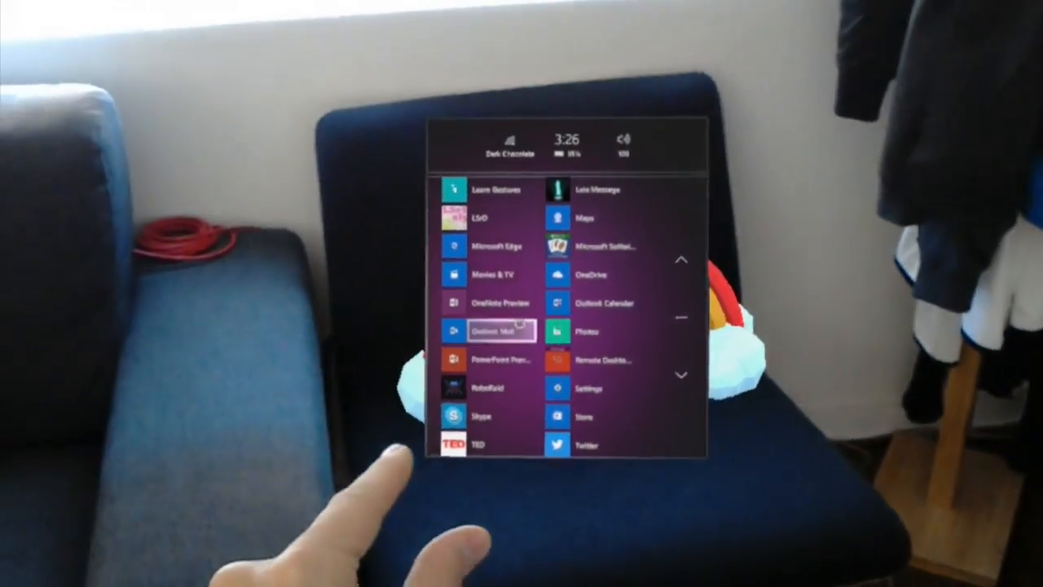
Step: Start a new Outlook Mail message and choose Insert > Pictures to load the OneDrive picker
left_click(502, 331)
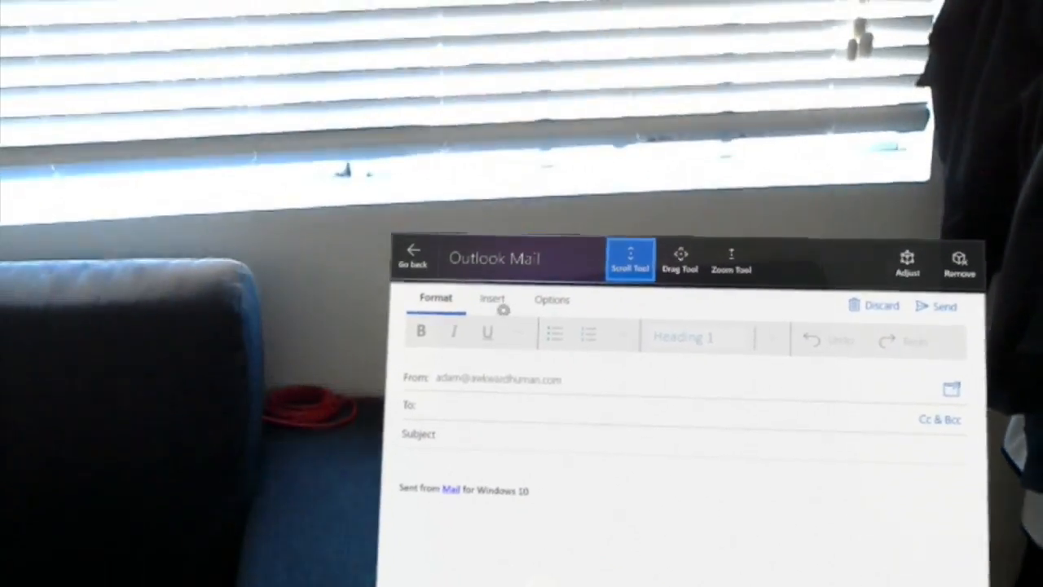
left_click(492, 300)
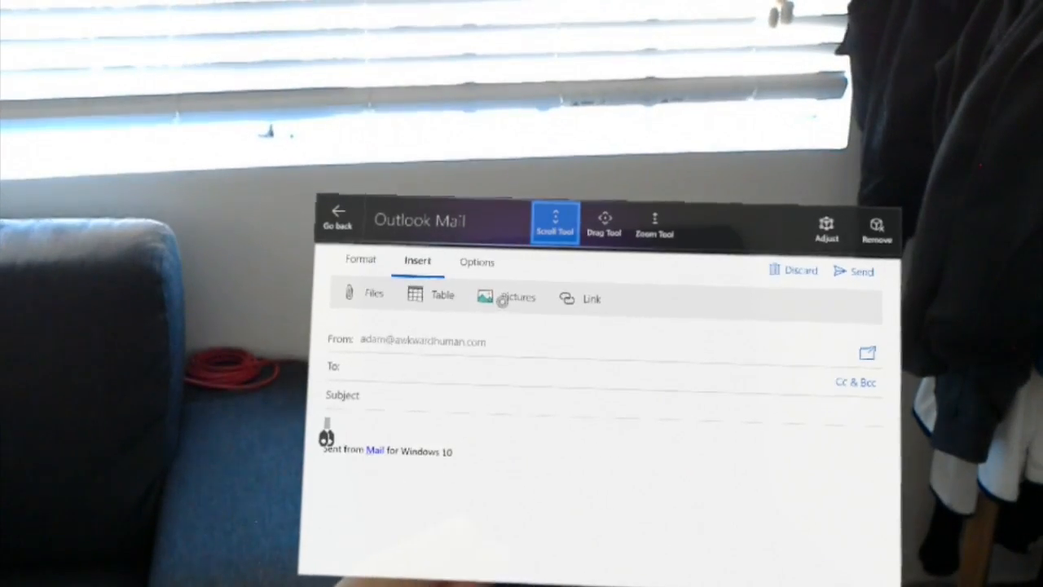
left_click(515, 296)
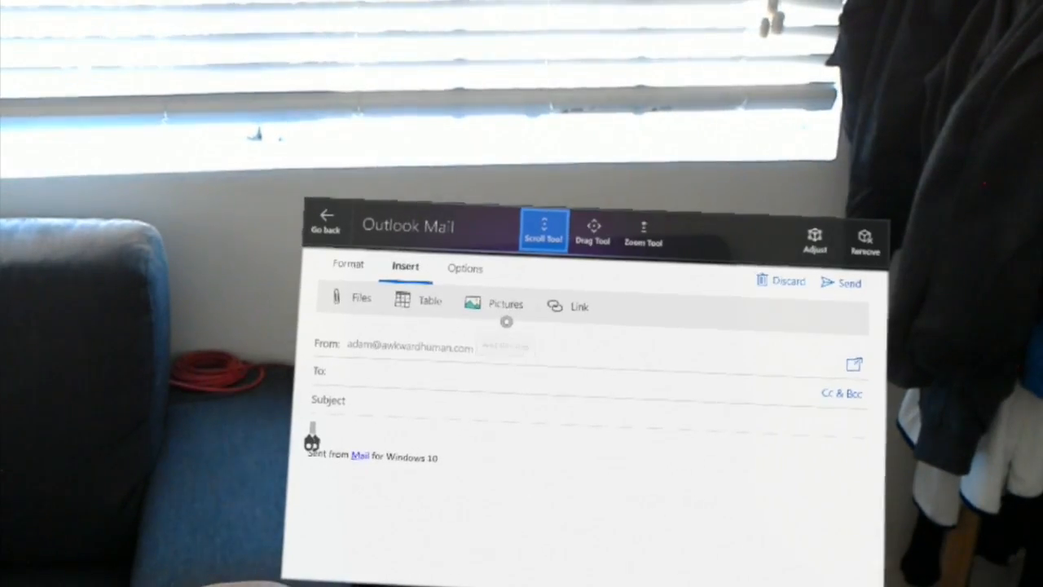
left_click(506, 303)
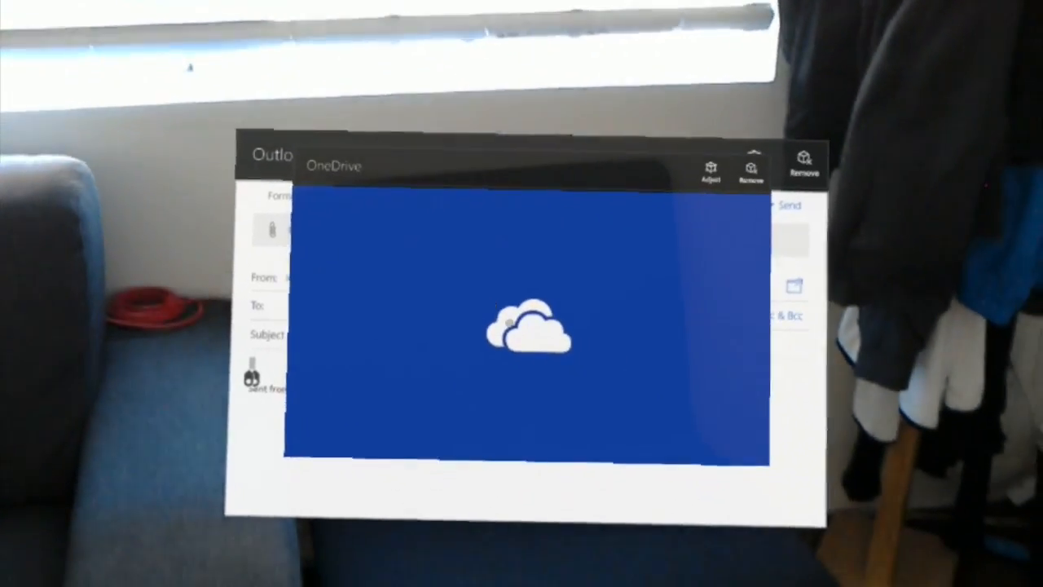